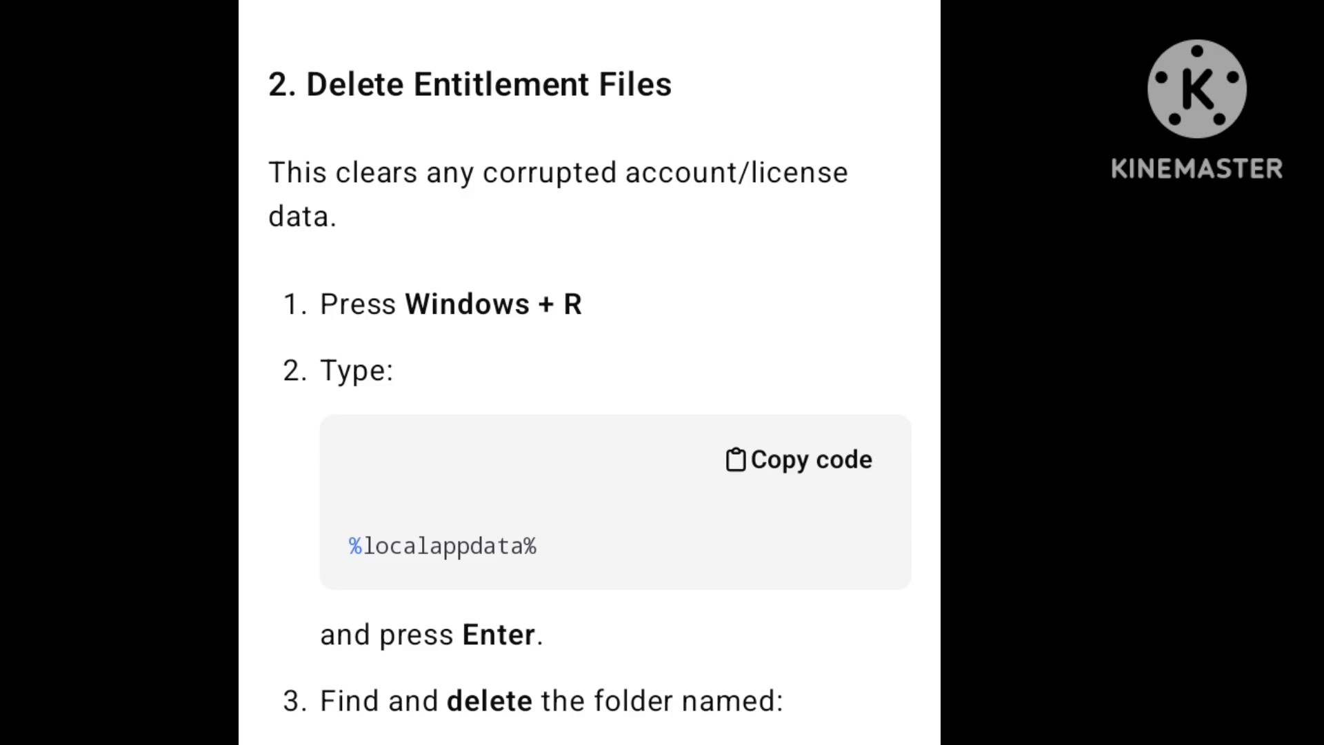
{"action": "scroll", "scroll_direction": "down", "scroll_amount": 3}
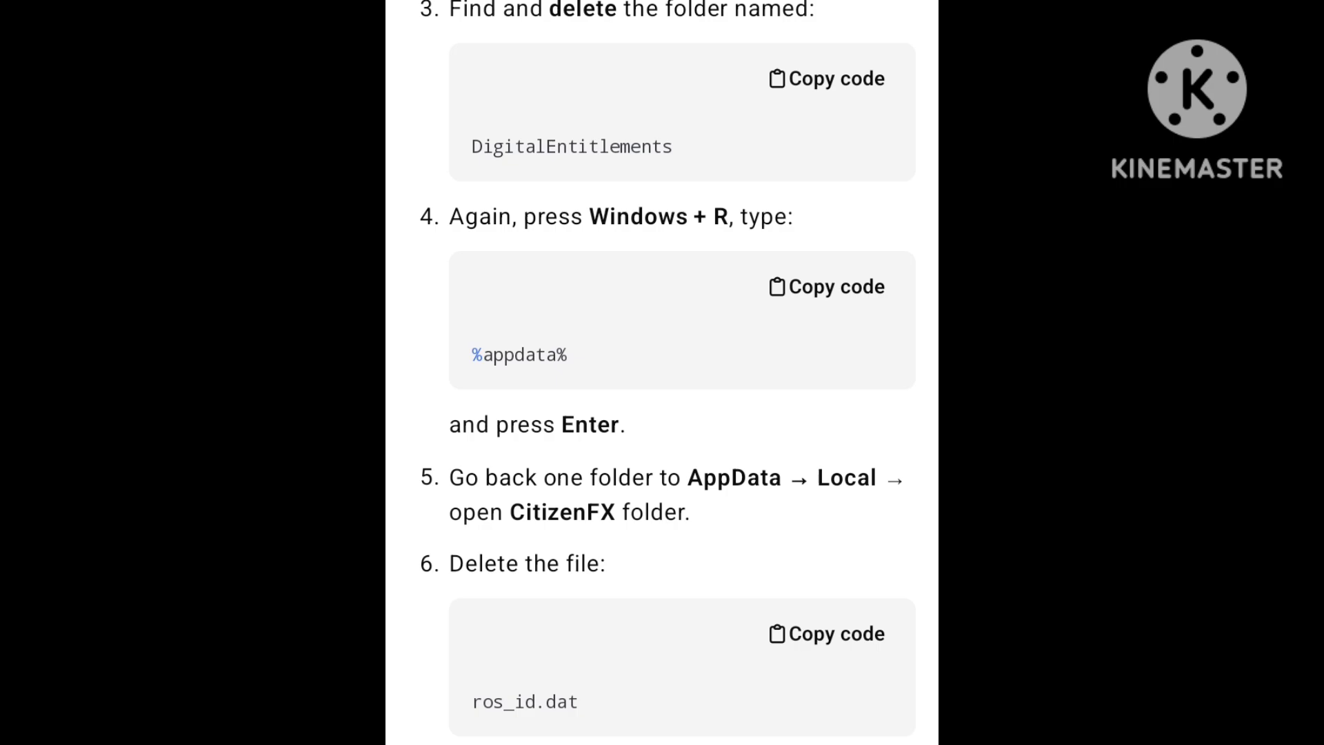